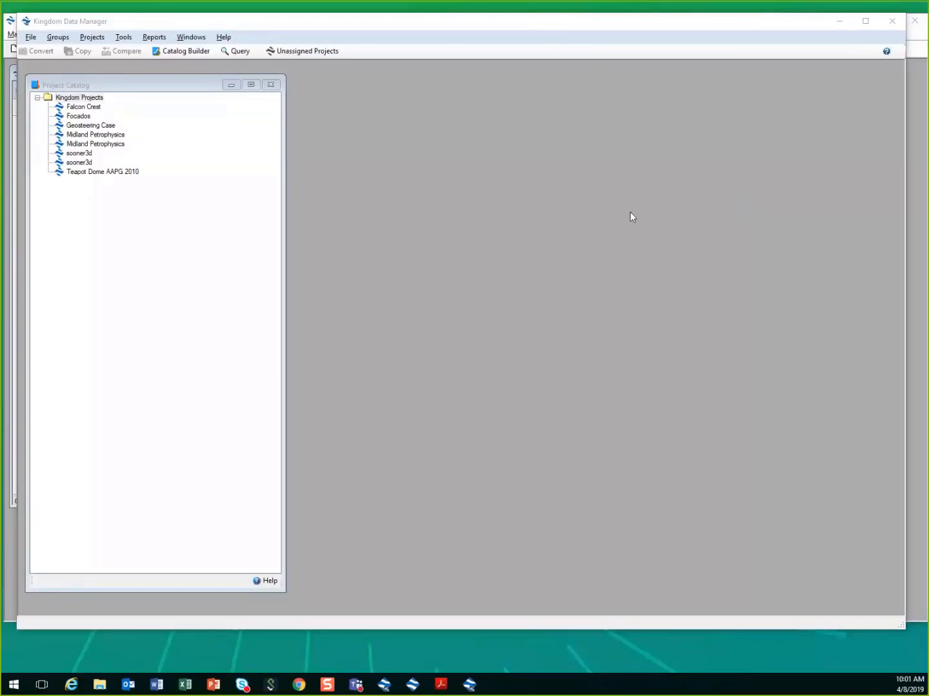
mouse_move(630, 230)
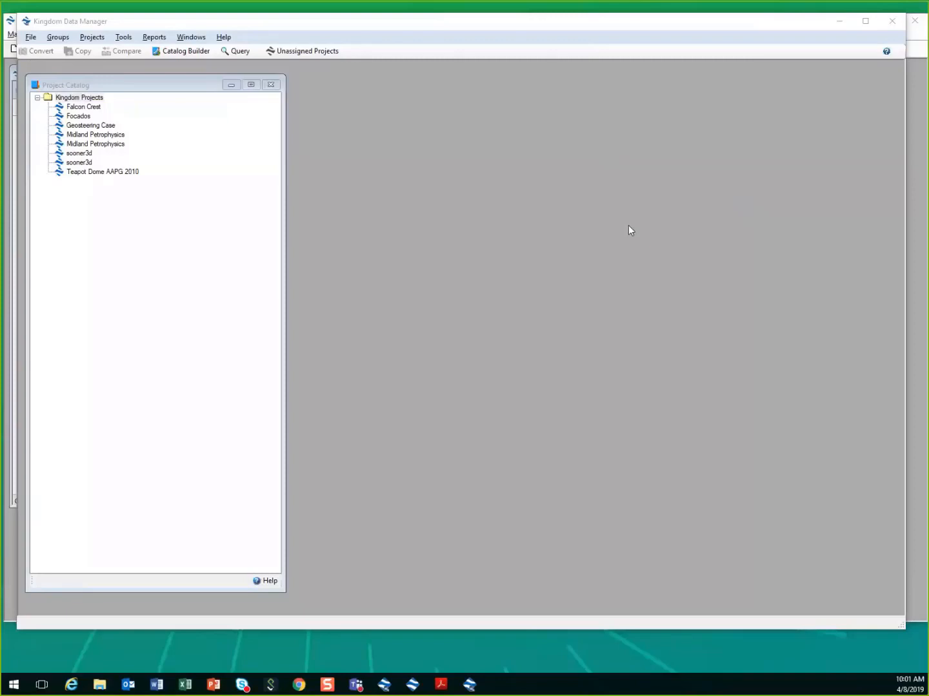
mouse_move(615, 229)
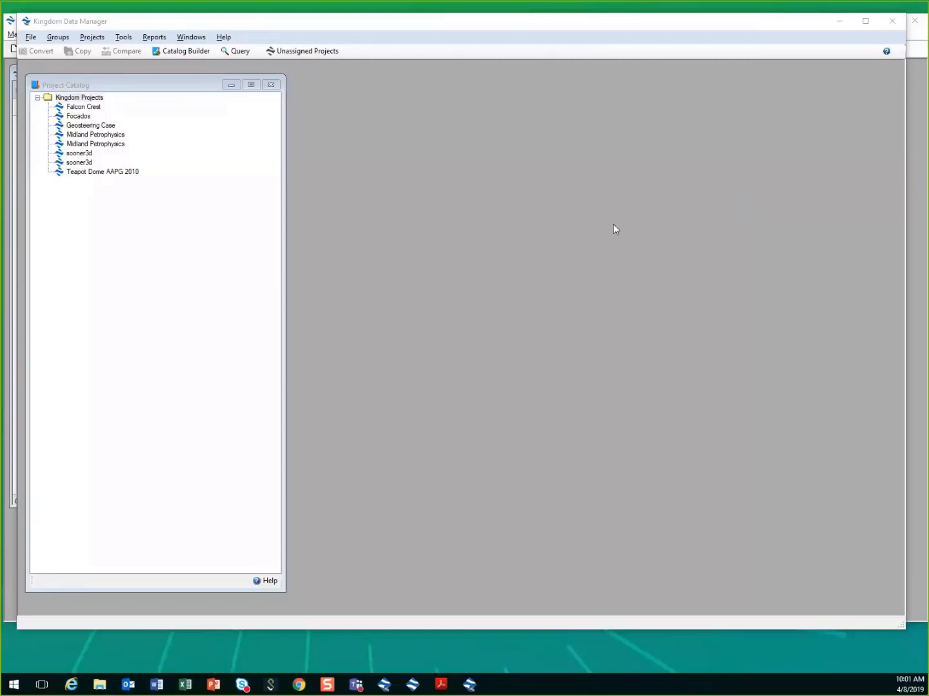
mouse_move(83, 175)
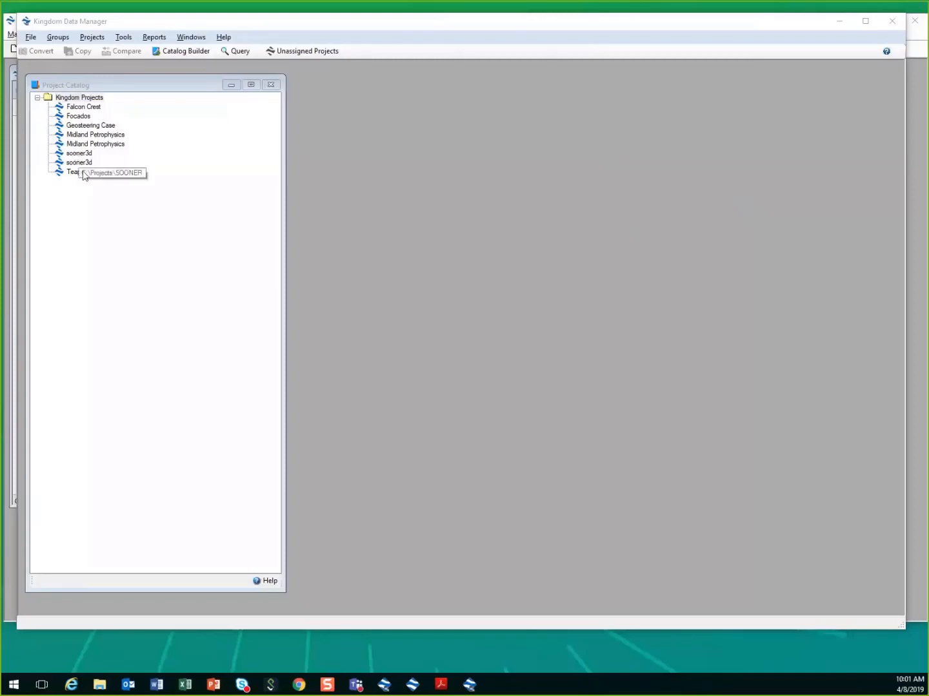
mouse_move(364, 230)
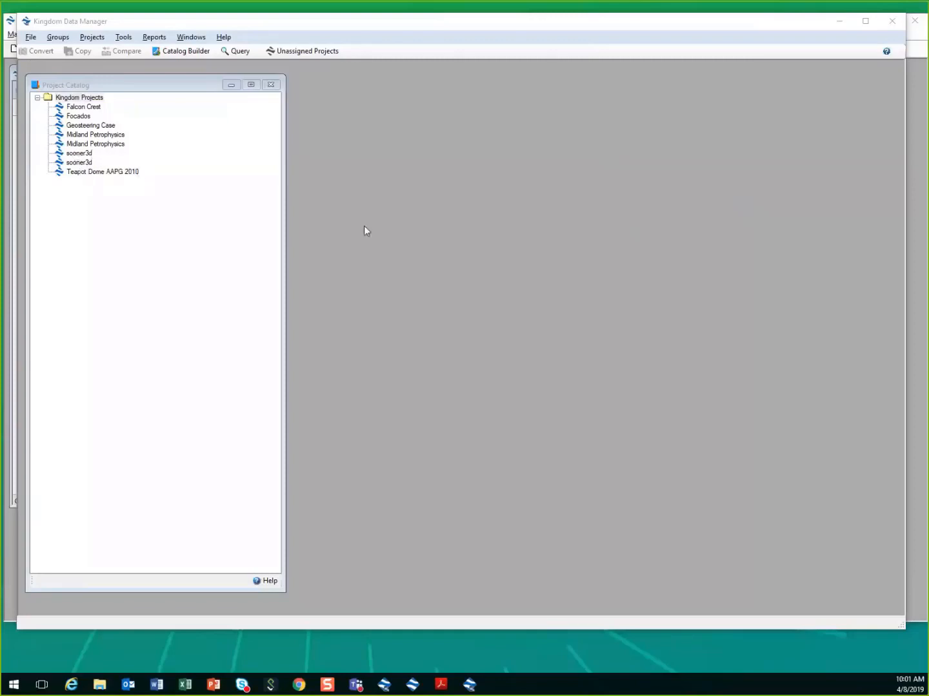
mouse_move(90, 171)
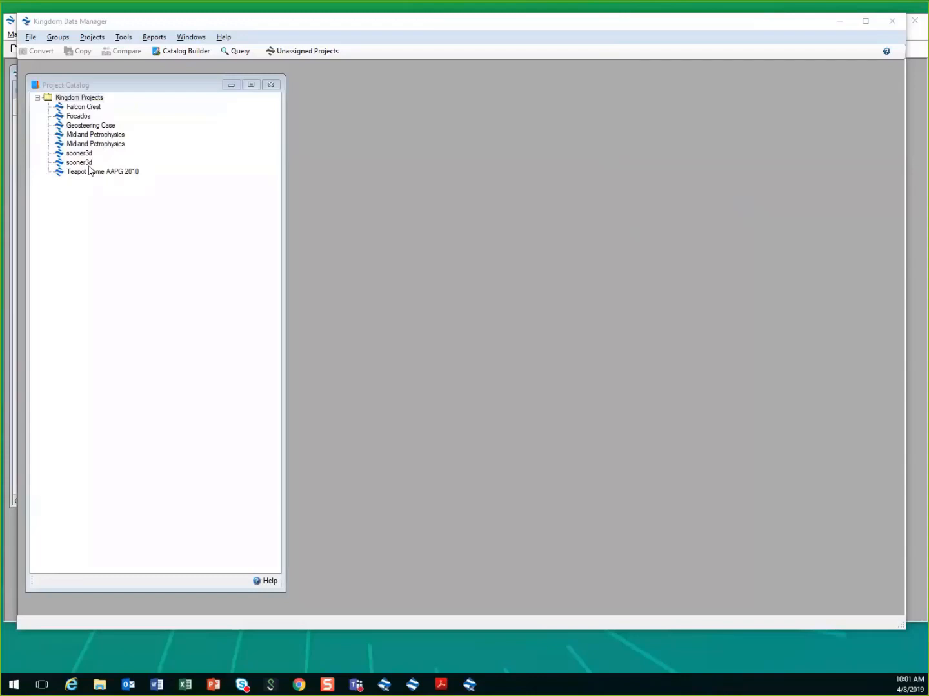
mouse_move(170, 202)
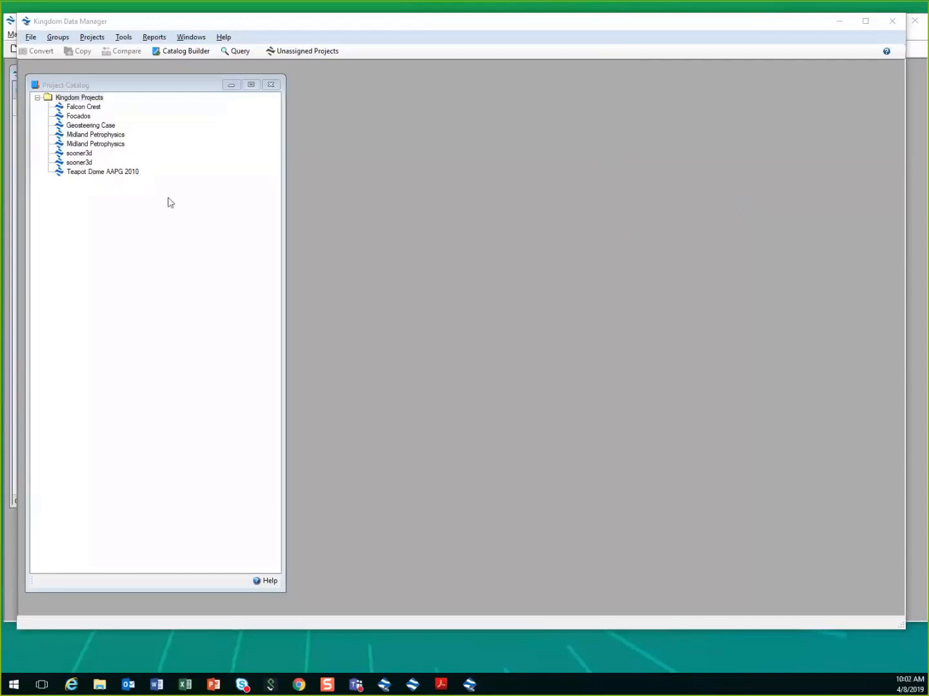
mouse_move(214, 194)
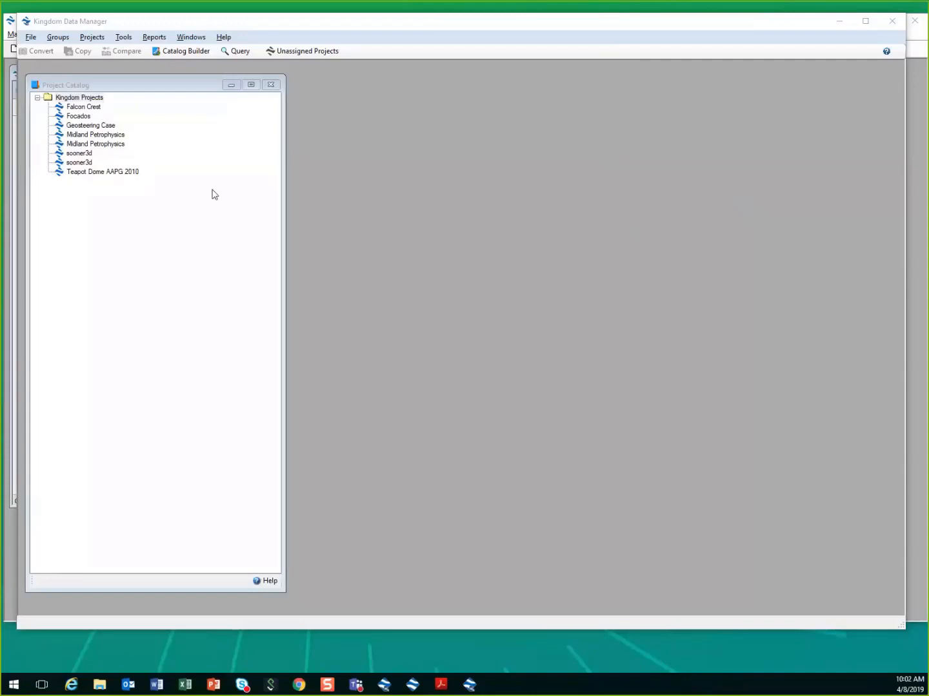
mouse_move(218, 192)
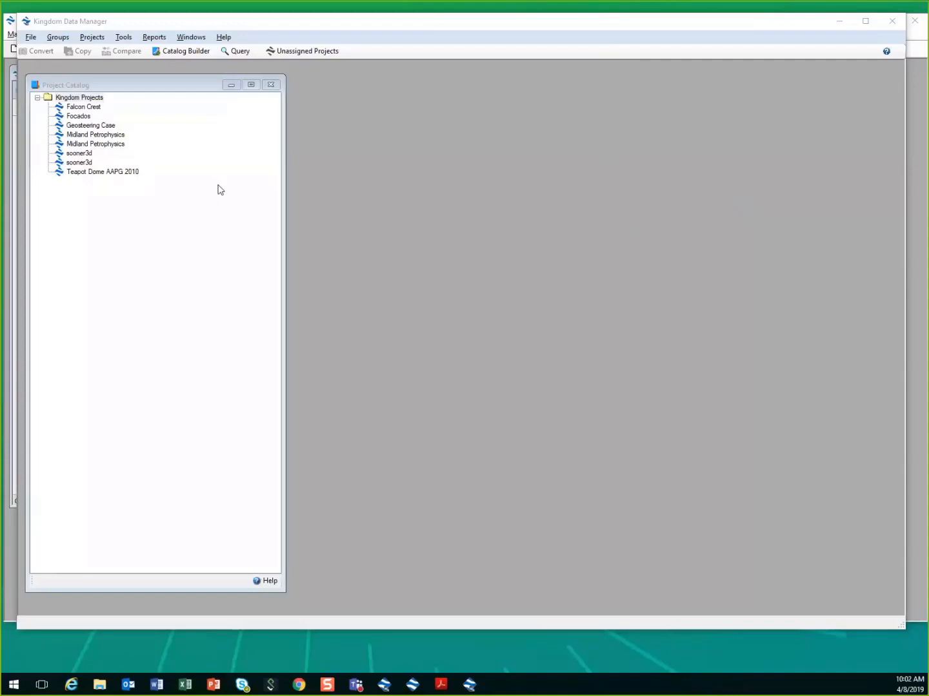
mouse_move(475, 196)
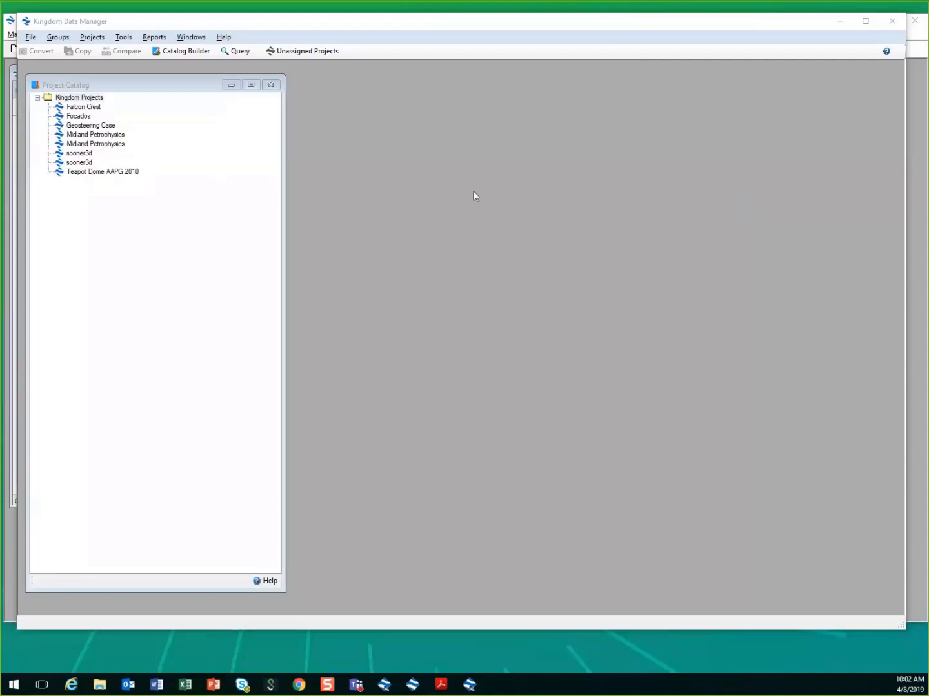
mouse_move(361, 286)
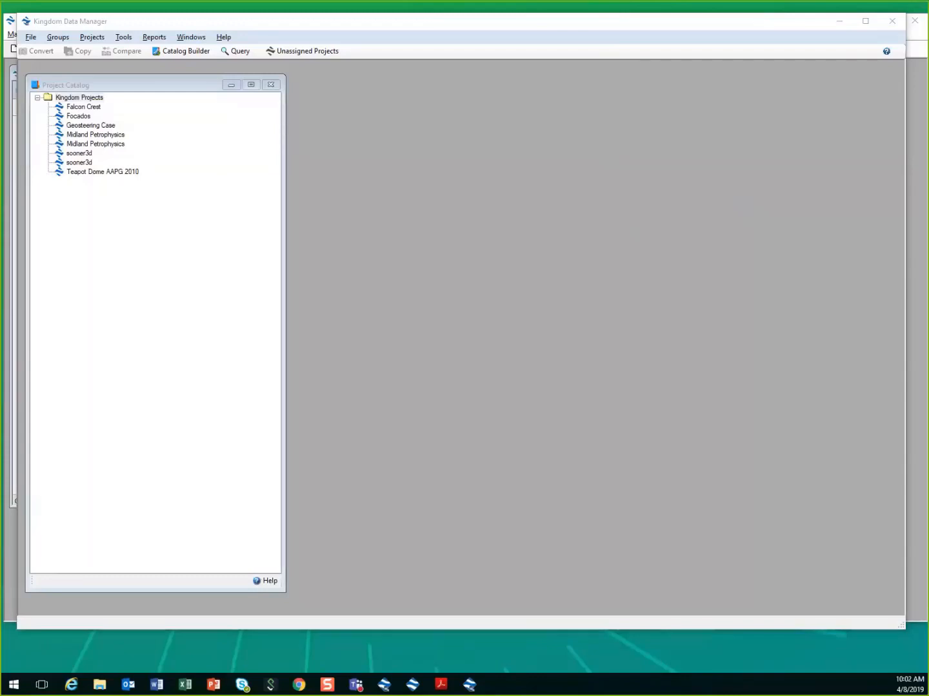
Step: Run the inventory report of catalogued projects, then close the catalog builder
click(185, 51)
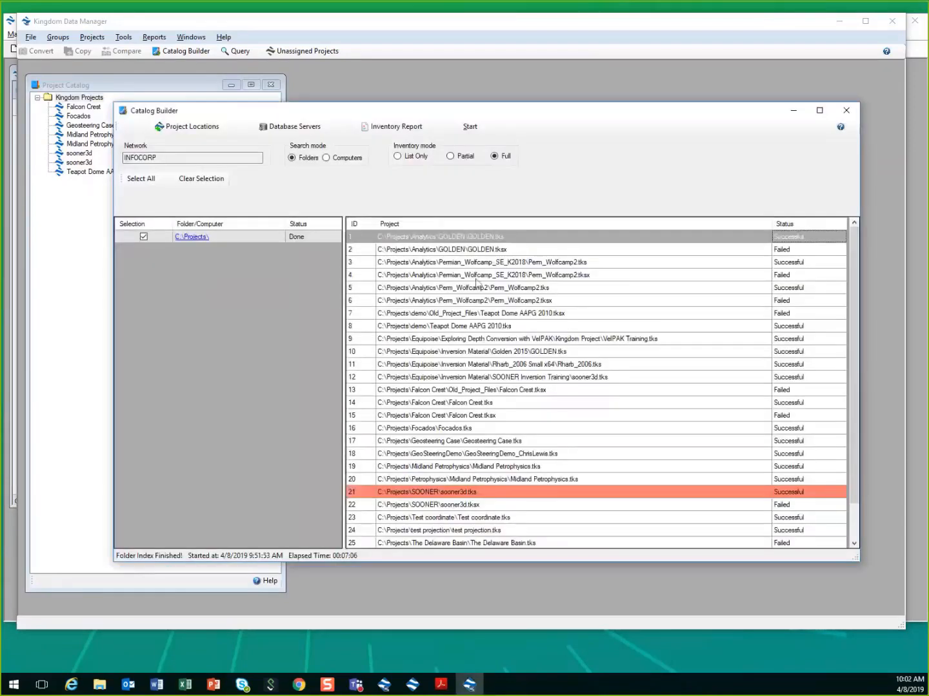
mouse_move(220, 244)
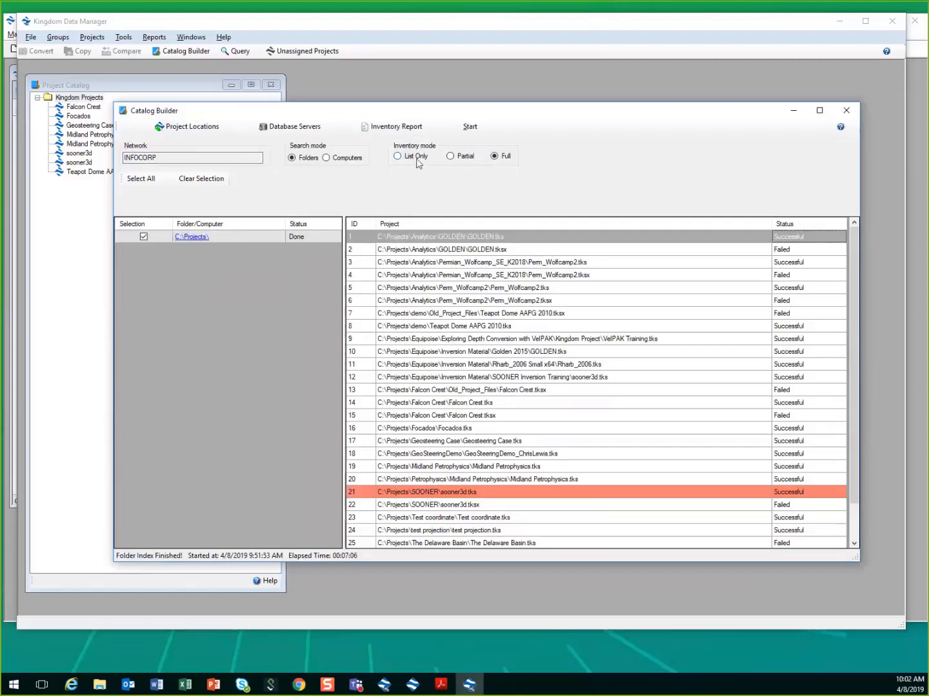
mouse_move(416, 159)
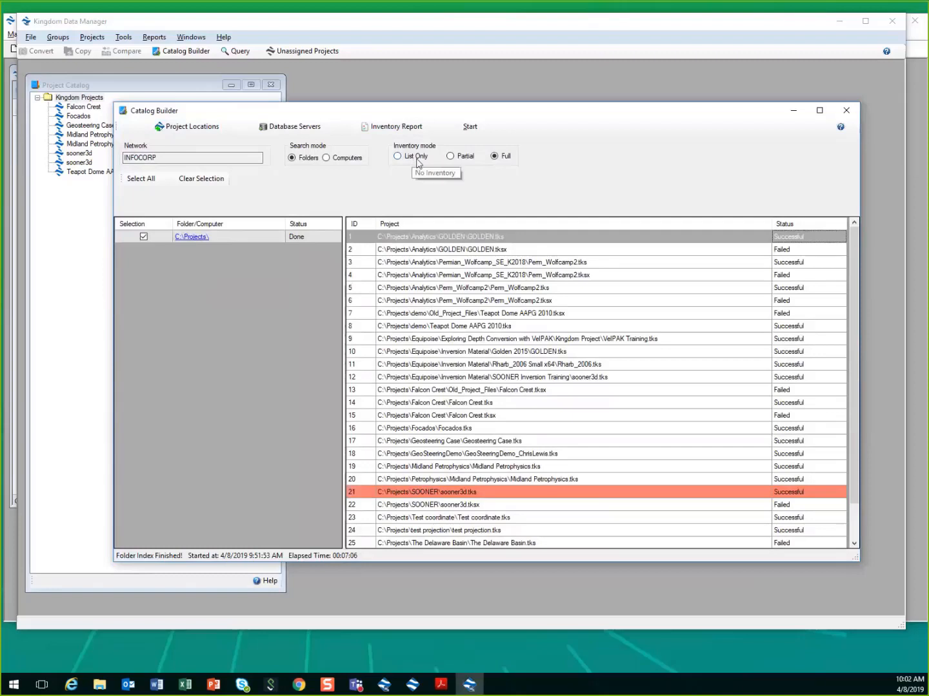
mouse_move(455, 168)
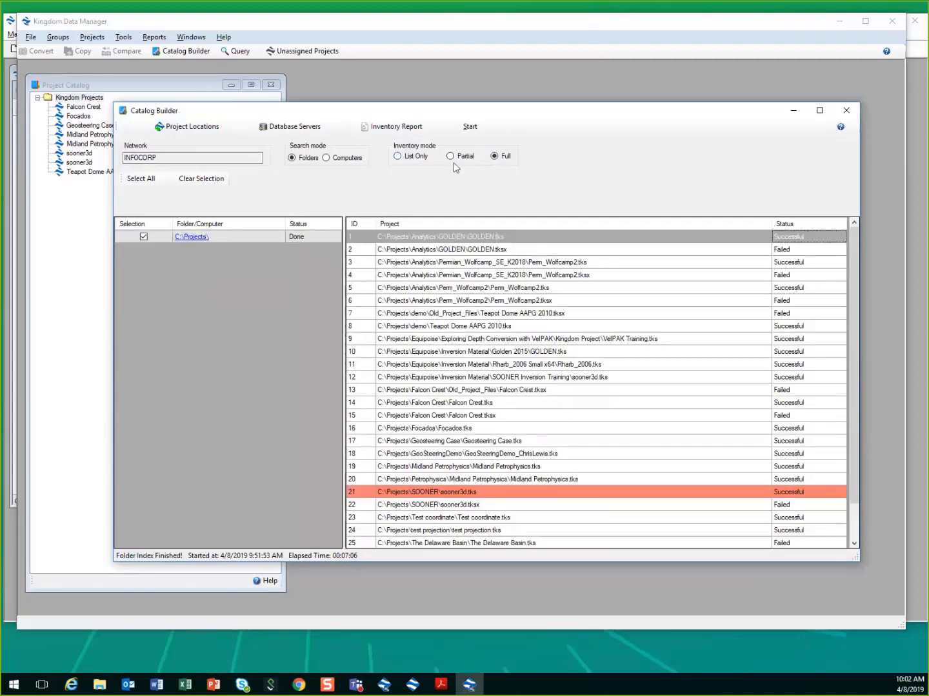
mouse_move(493, 160)
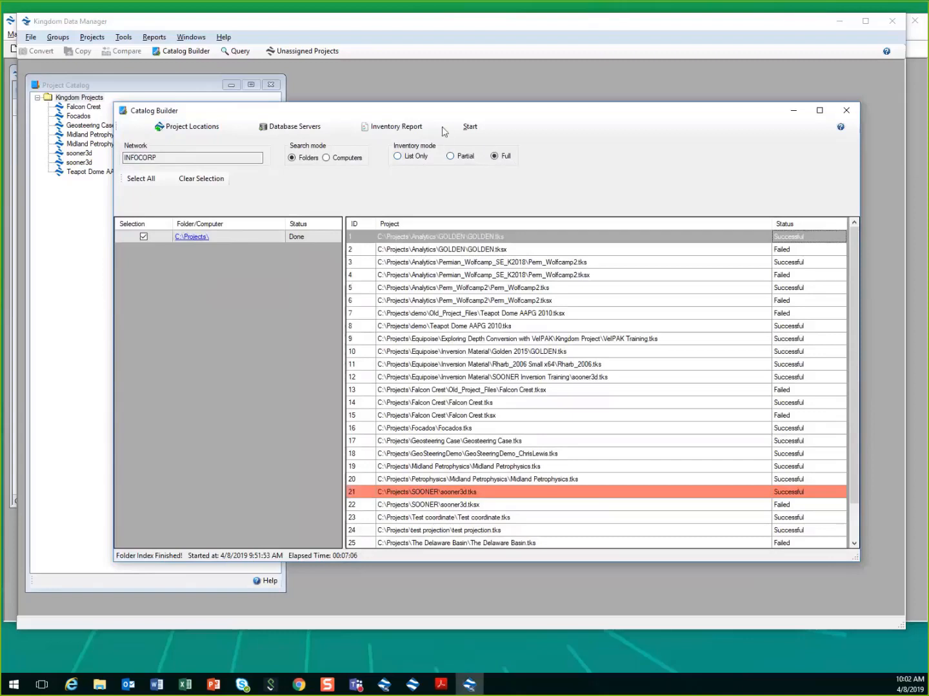
click(396, 126)
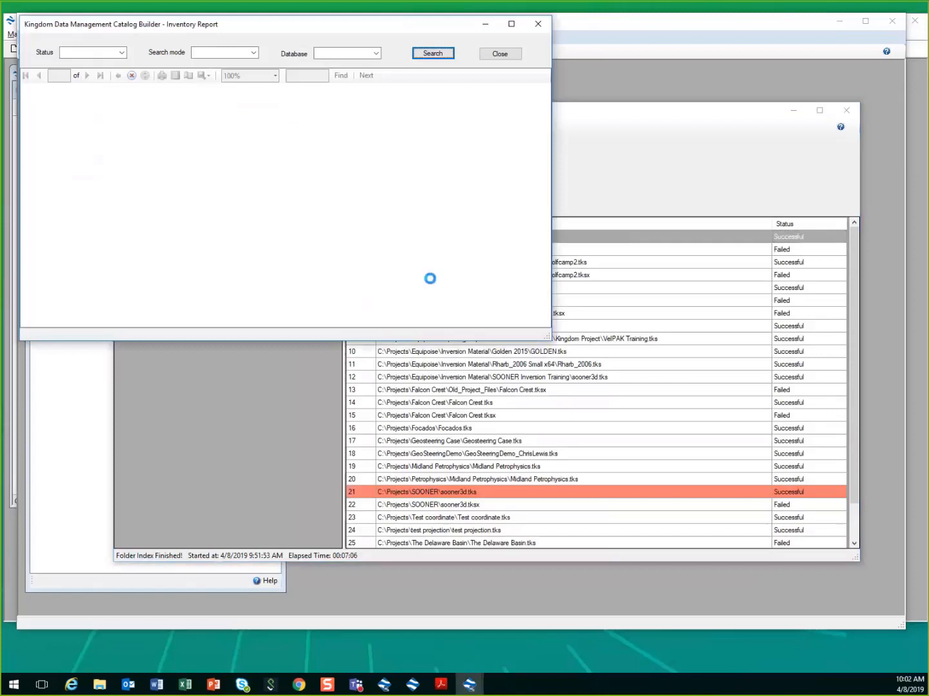
click(432, 53)
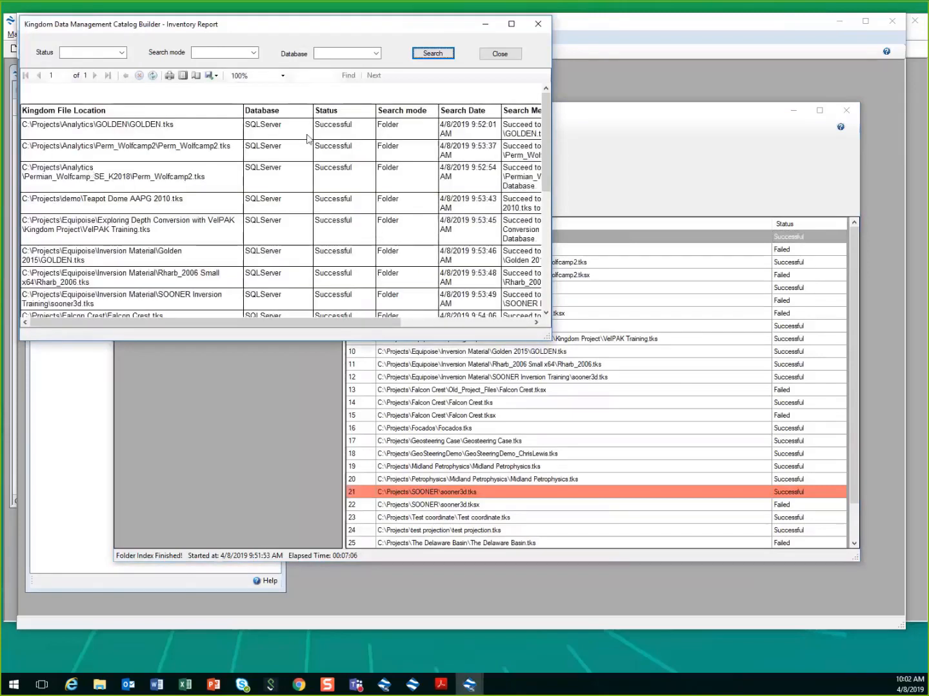
mouse_move(516, 140)
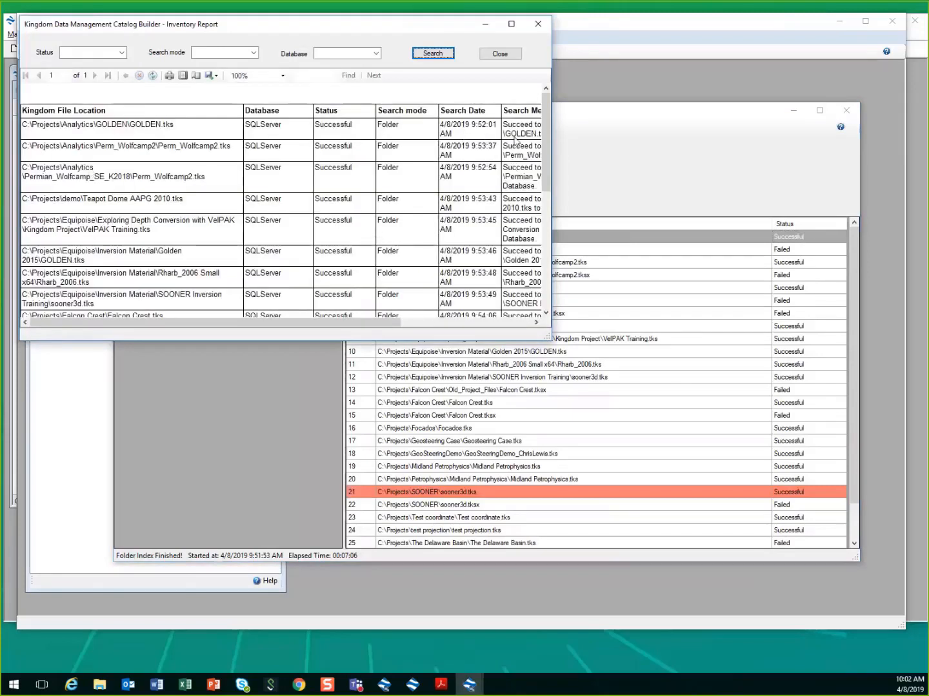
mouse_move(520, 32)
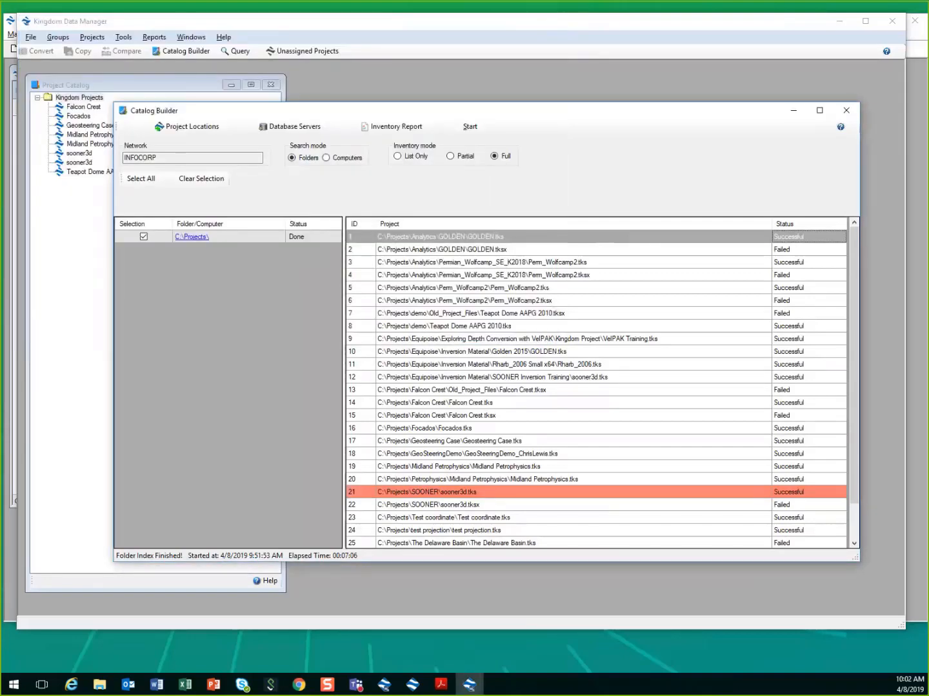
click(846, 110)
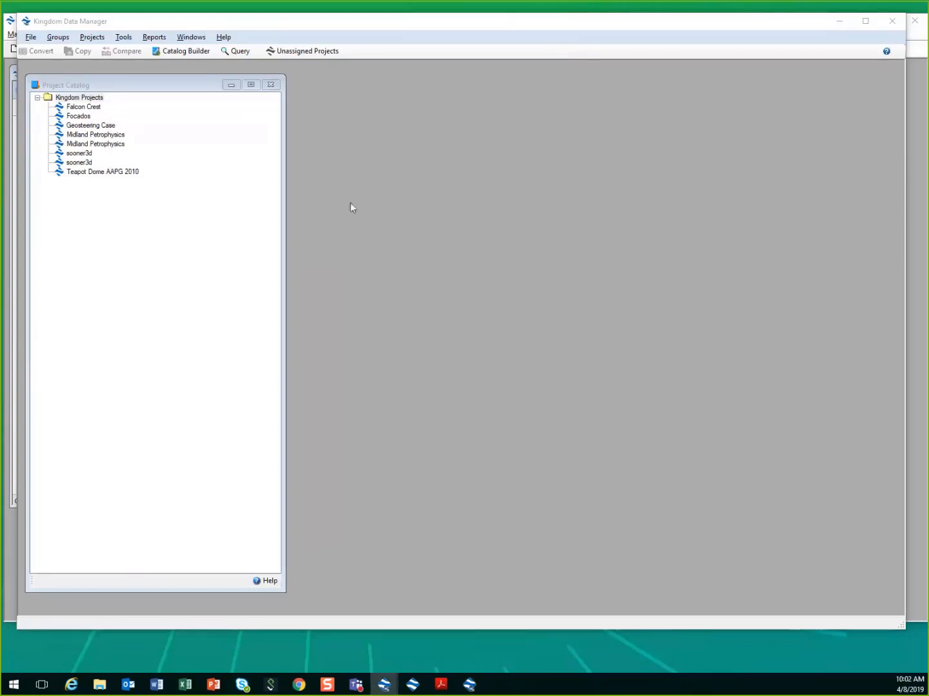
Step: Open the project data query tool and discard the wells query without running it
click(234, 51)
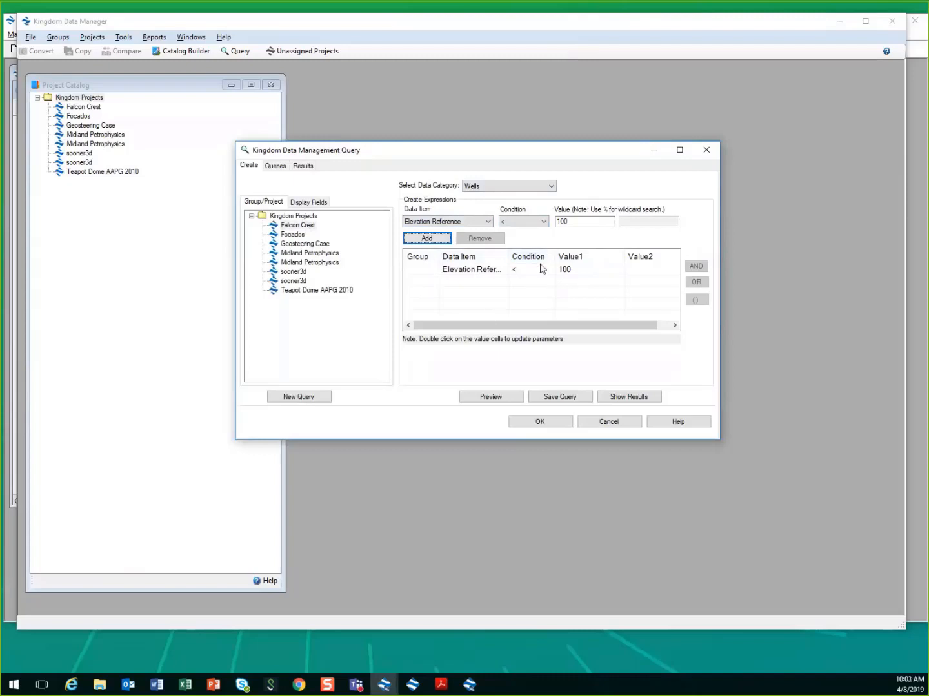
mouse_move(581, 303)
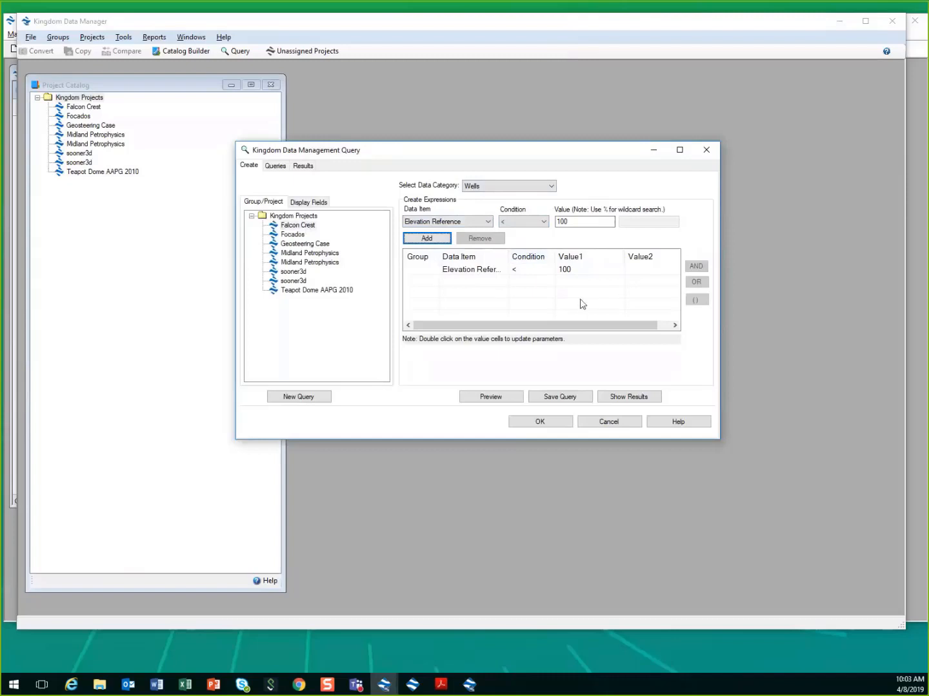
mouse_move(591, 299)
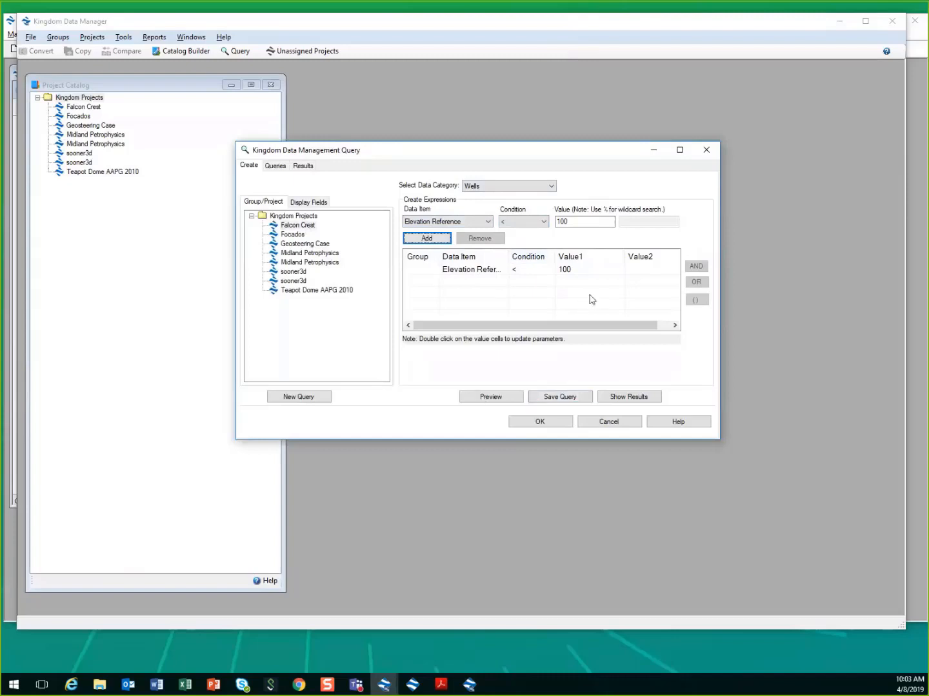
mouse_move(294, 250)
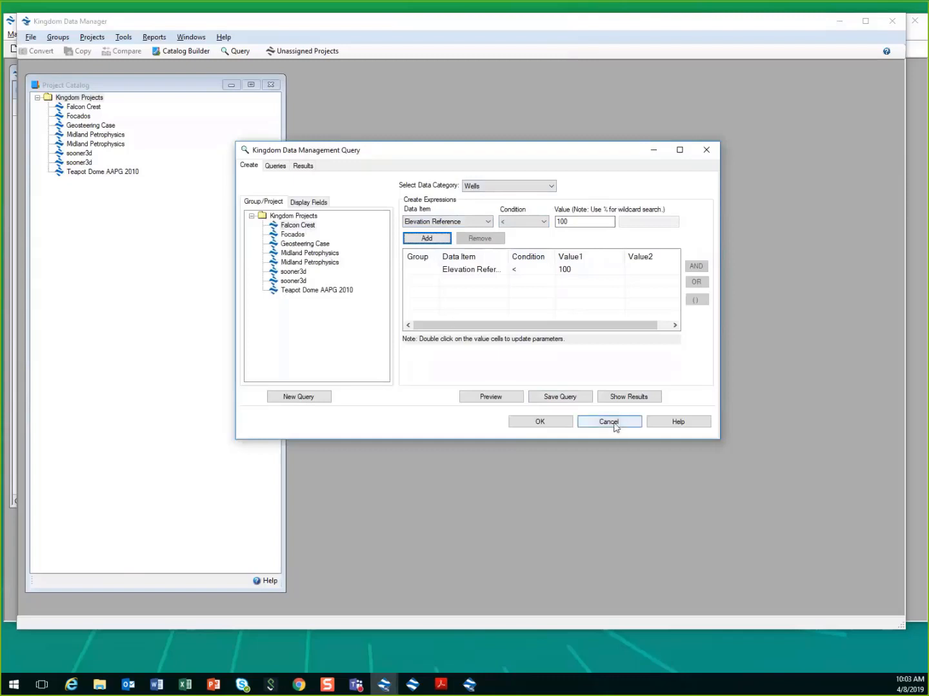
click(608, 422)
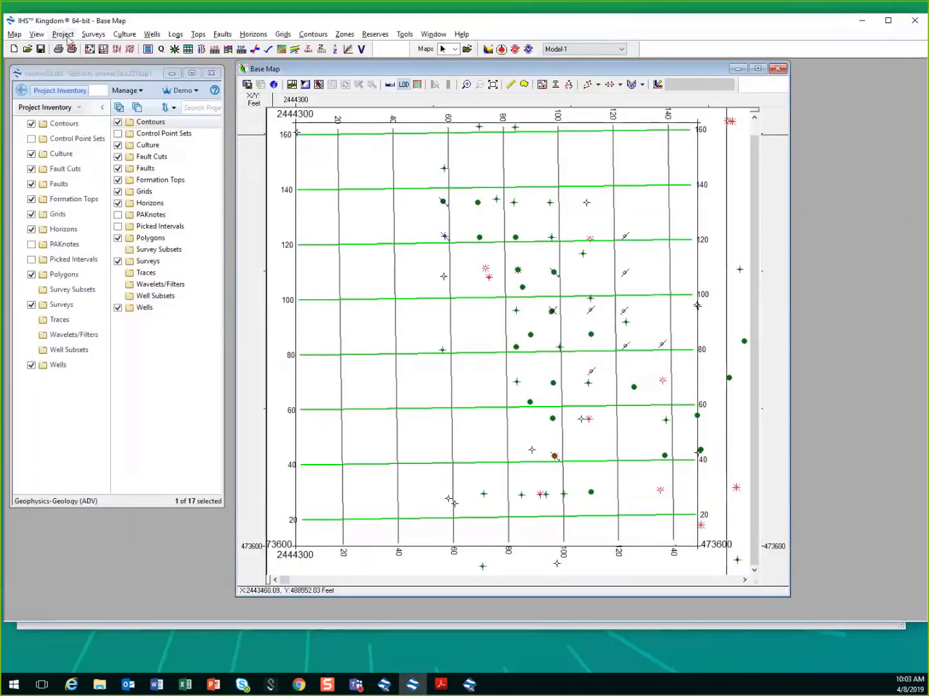
click(63, 34)
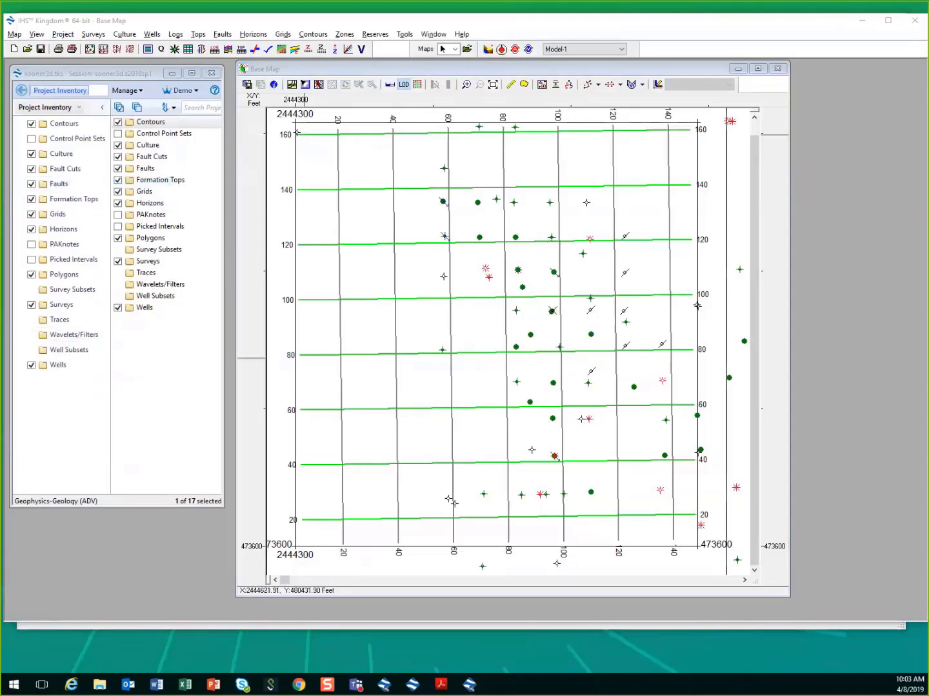
mouse_move(594, 158)
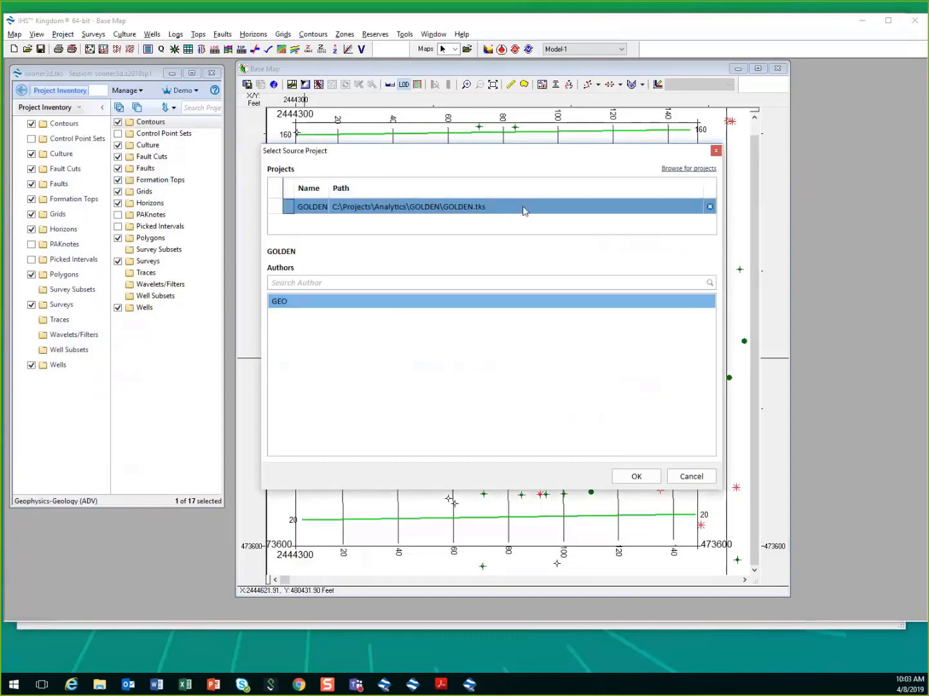
mouse_move(504, 209)
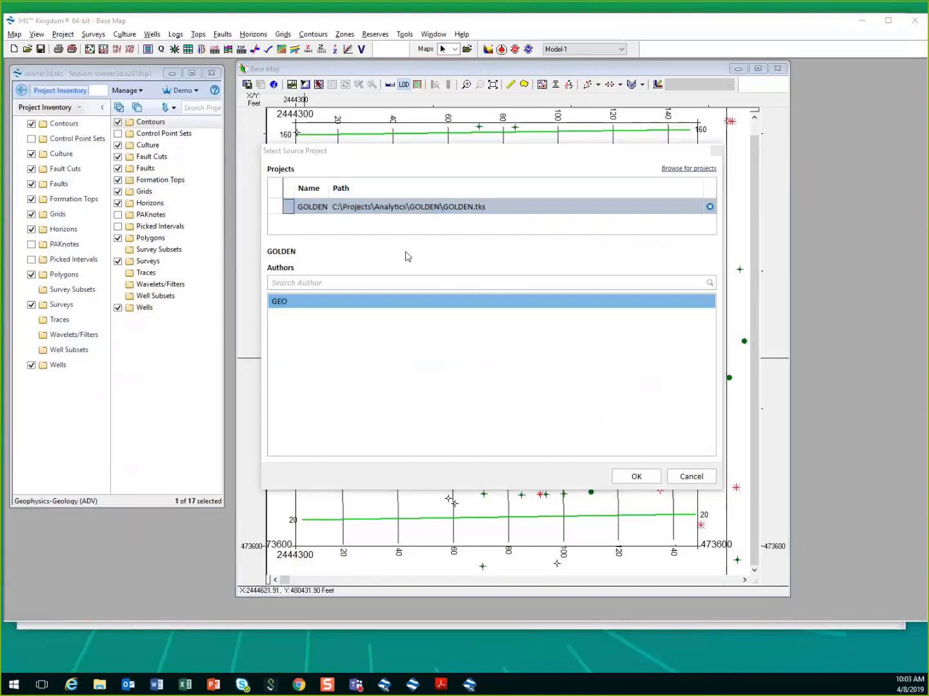
Step: Add Teapot Dome AAPG 2010.tks from C:\Projects\demo as source, with author mhp
click(688, 168)
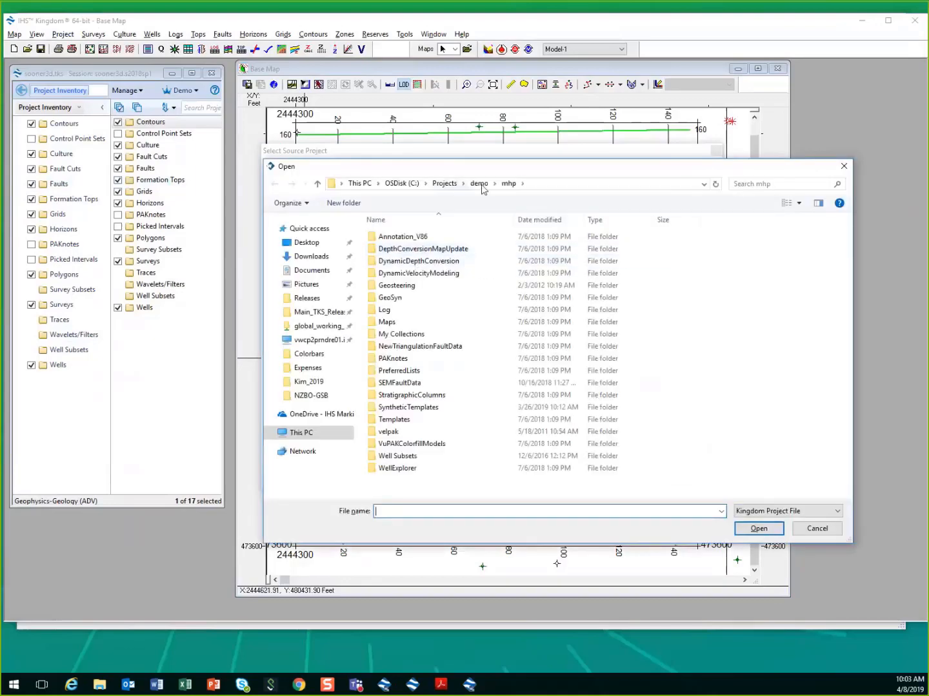
click(478, 184)
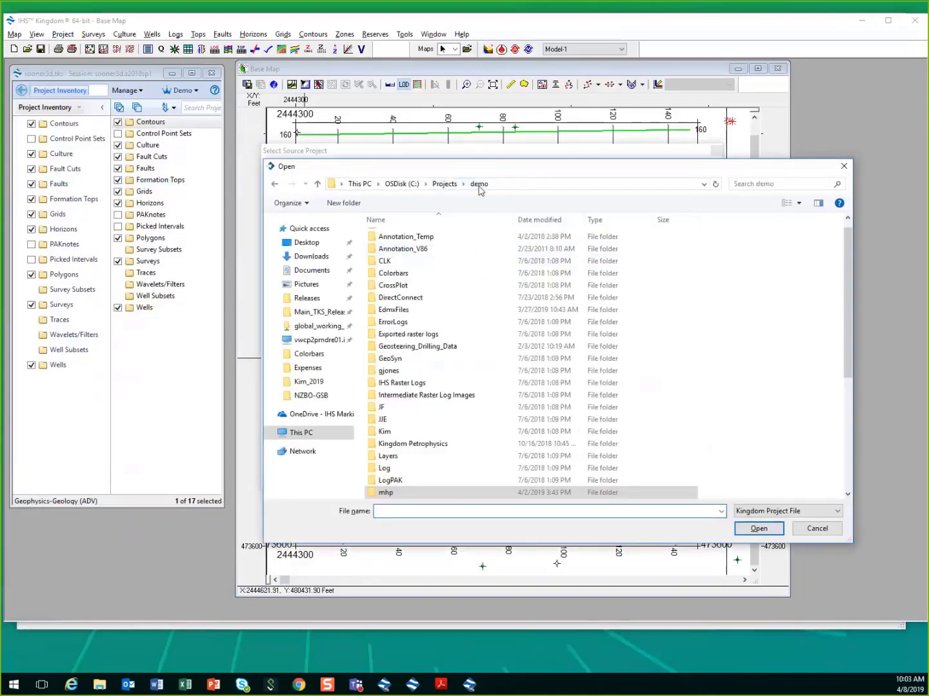
click(417, 492)
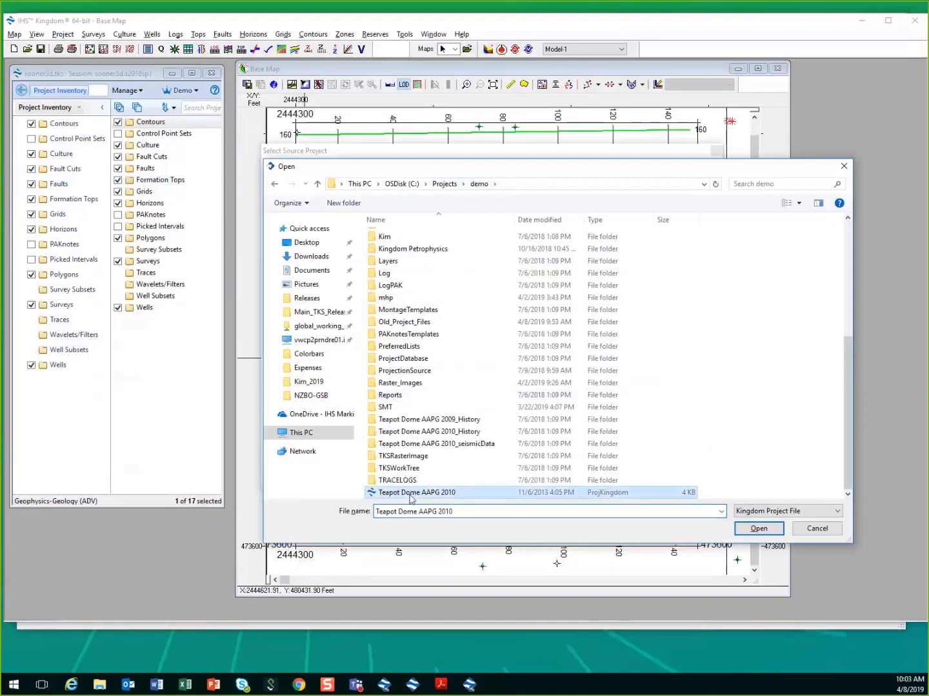
click(758, 528)
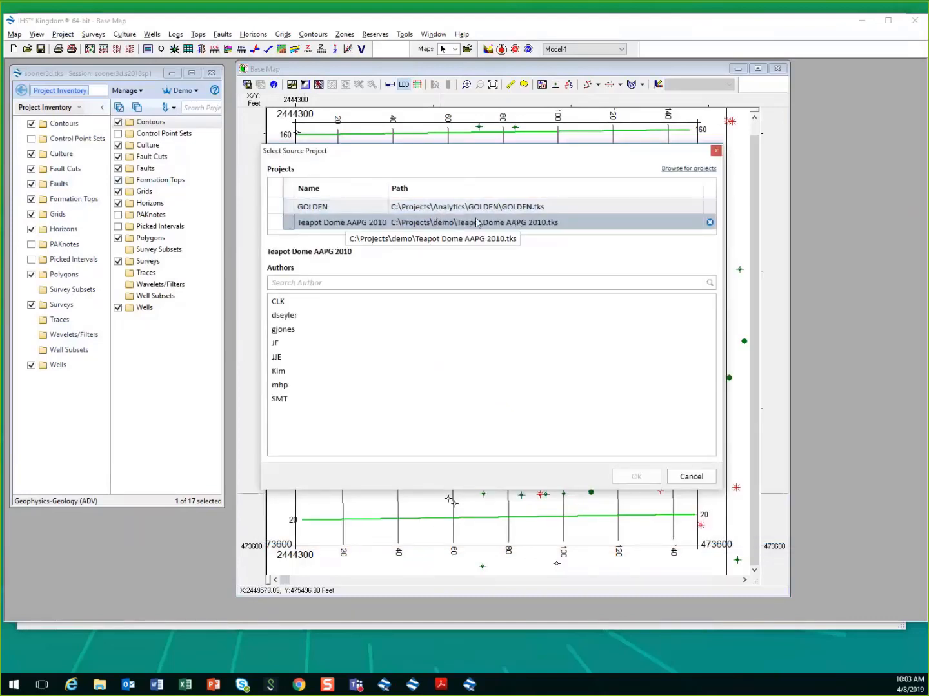
mouse_move(639, 489)
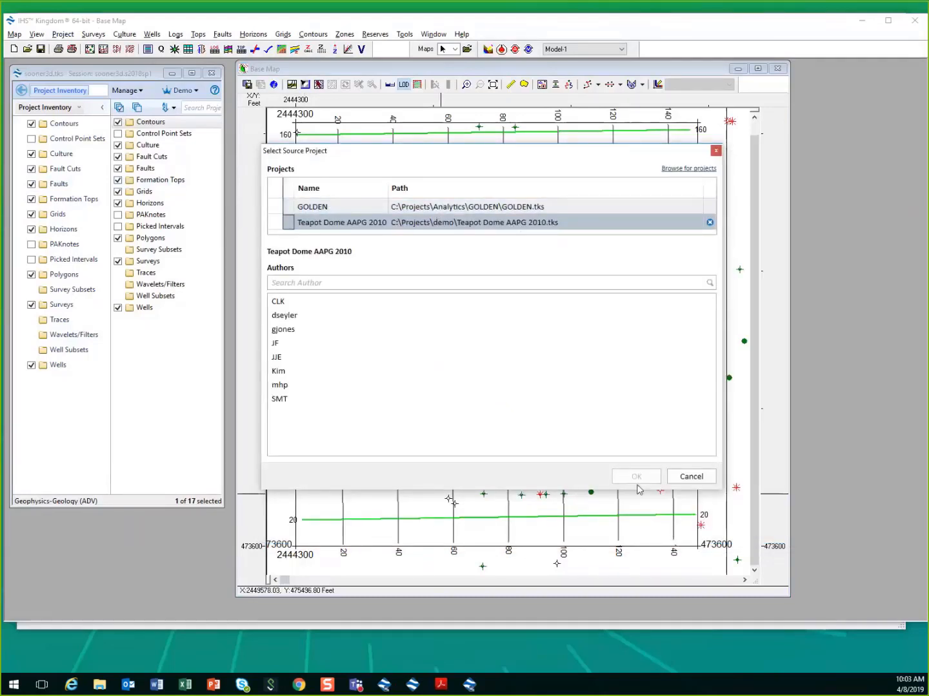
click(279, 385)
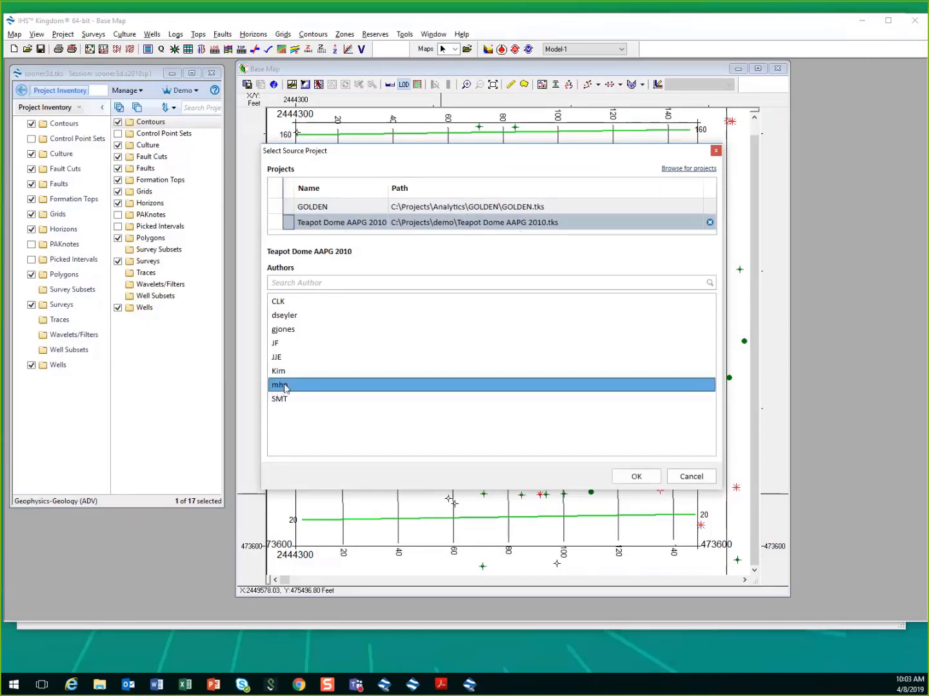
click(635, 476)
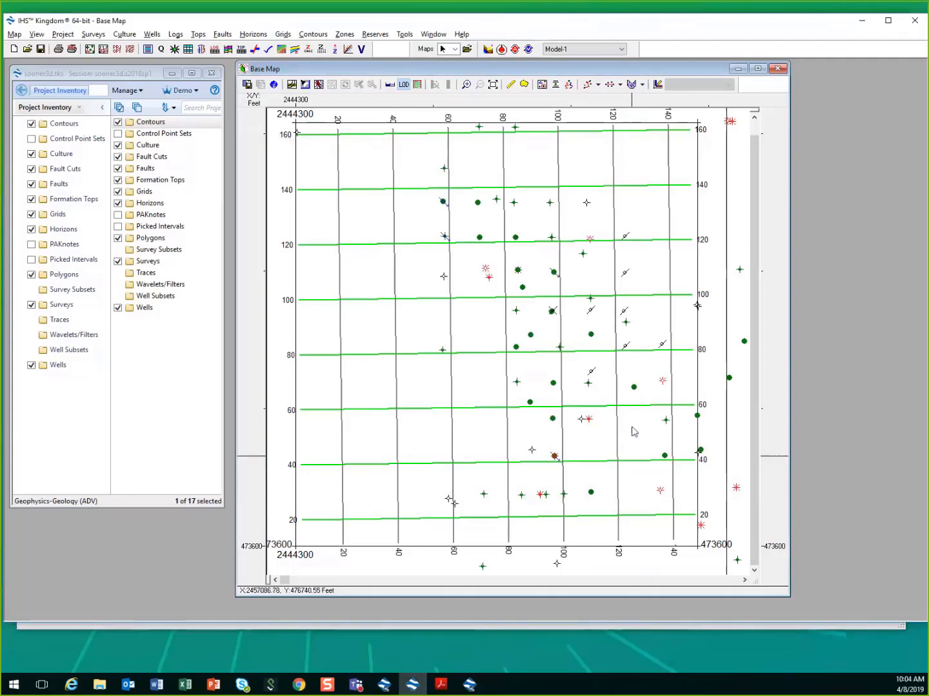
mouse_move(161, 95)
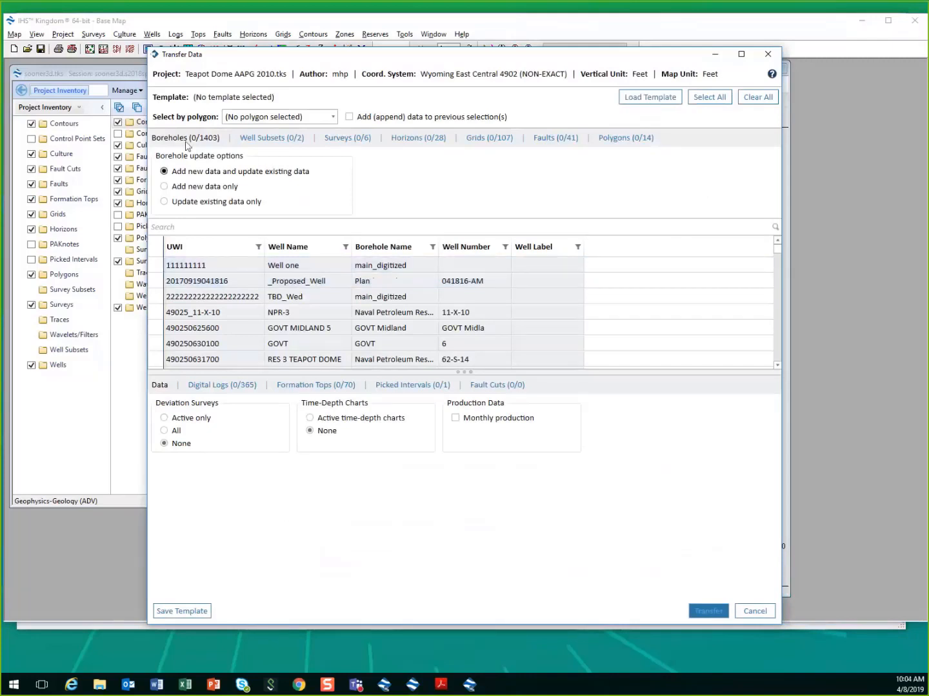
mouse_move(281, 144)
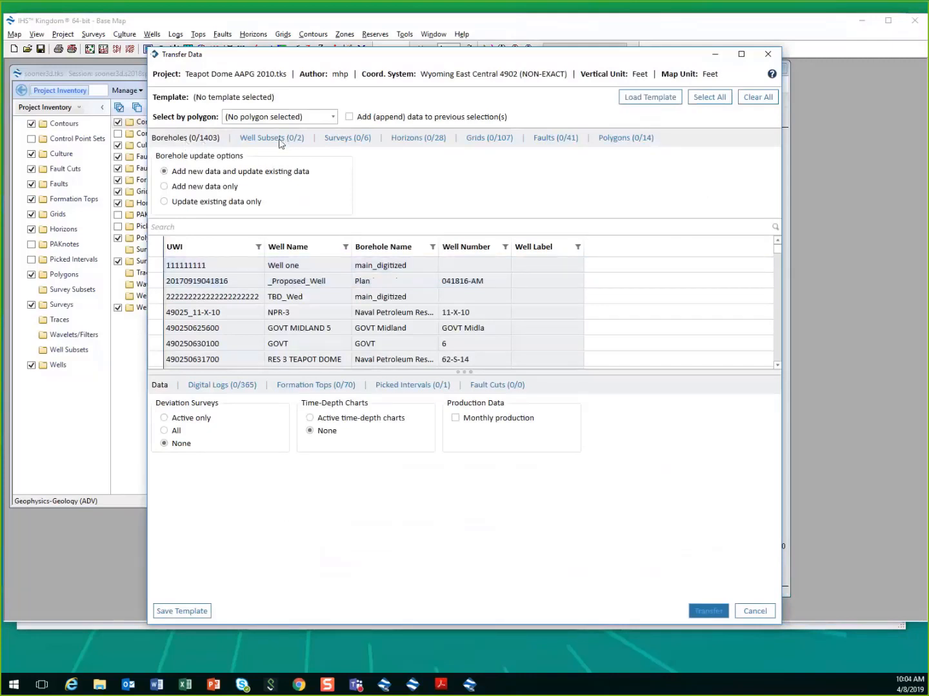
mouse_move(390, 137)
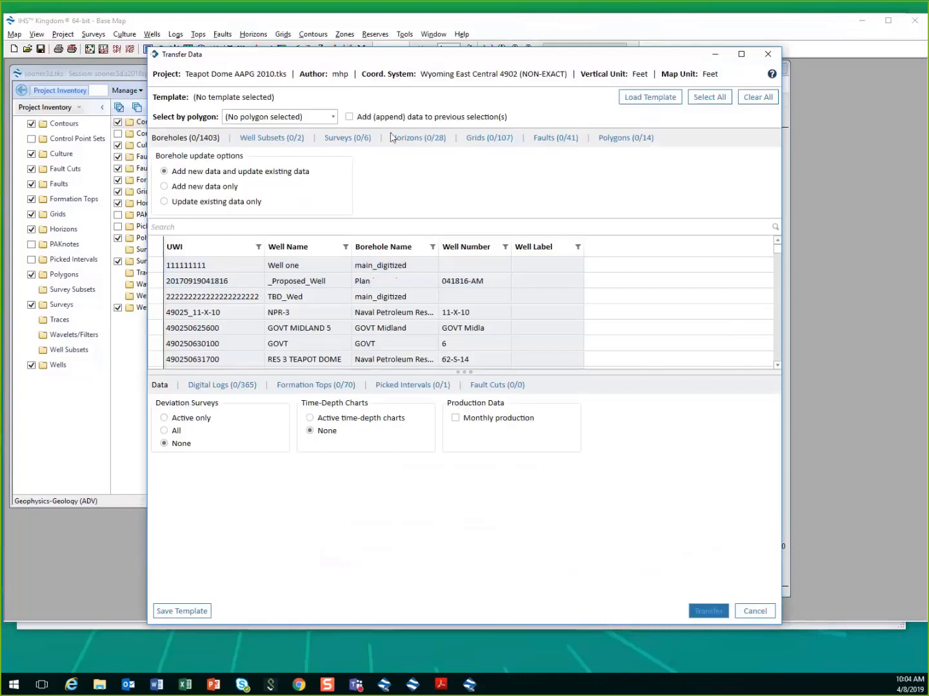
mouse_move(637, 152)
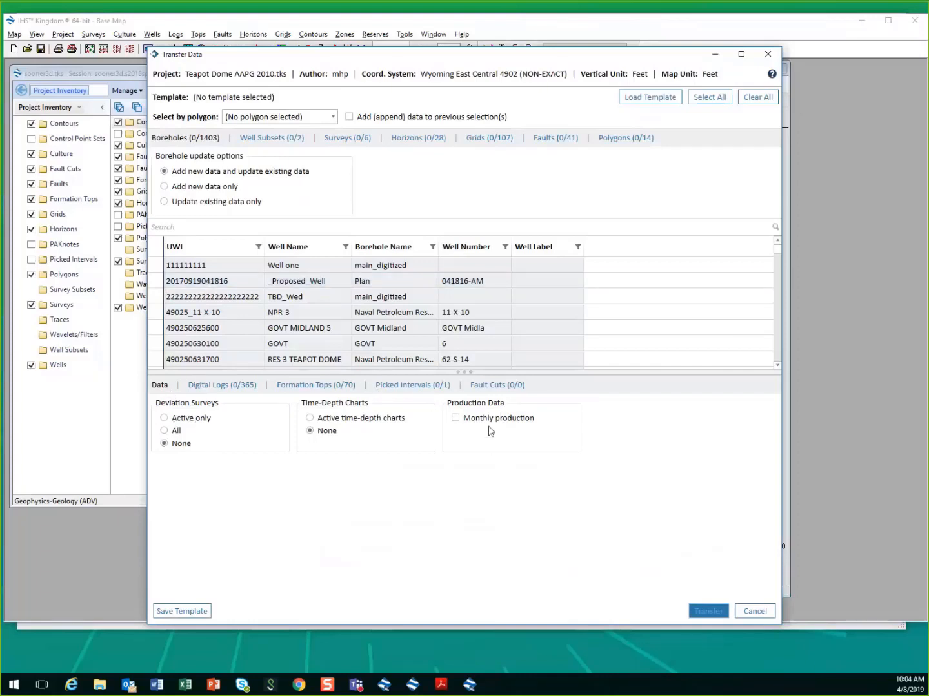
Step: Check the Digital Logs tab, then the Fault Cuts tab, which lists no fault cuts
click(221, 385)
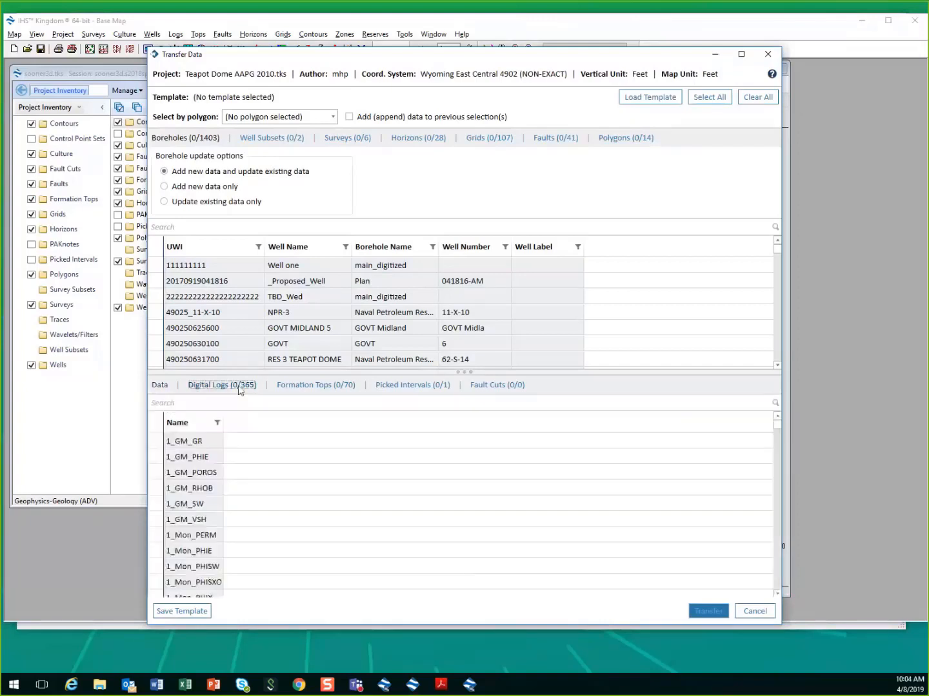
mouse_move(335, 389)
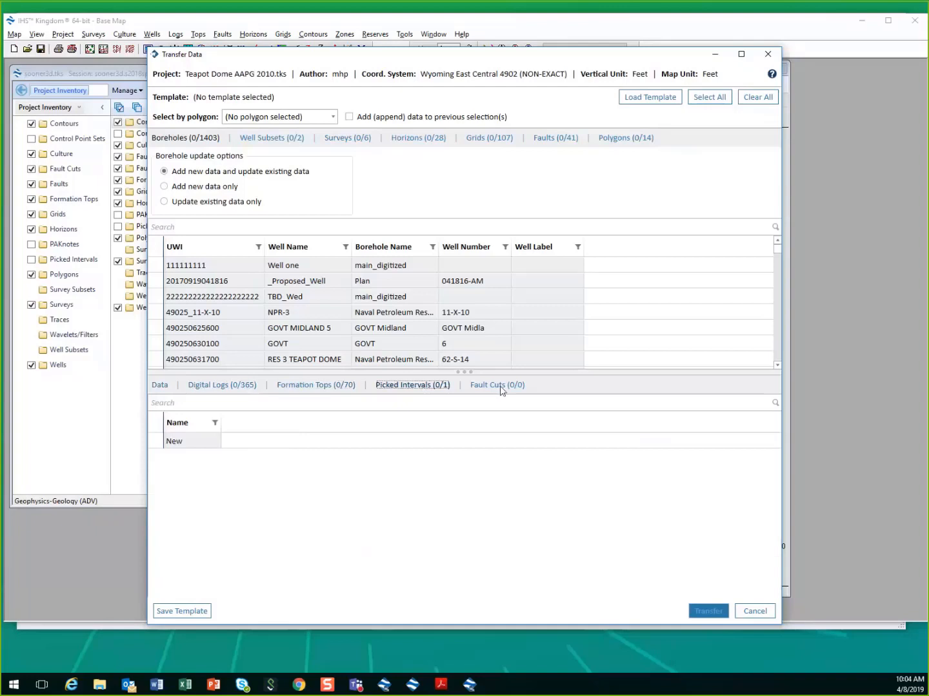
click(497, 385)
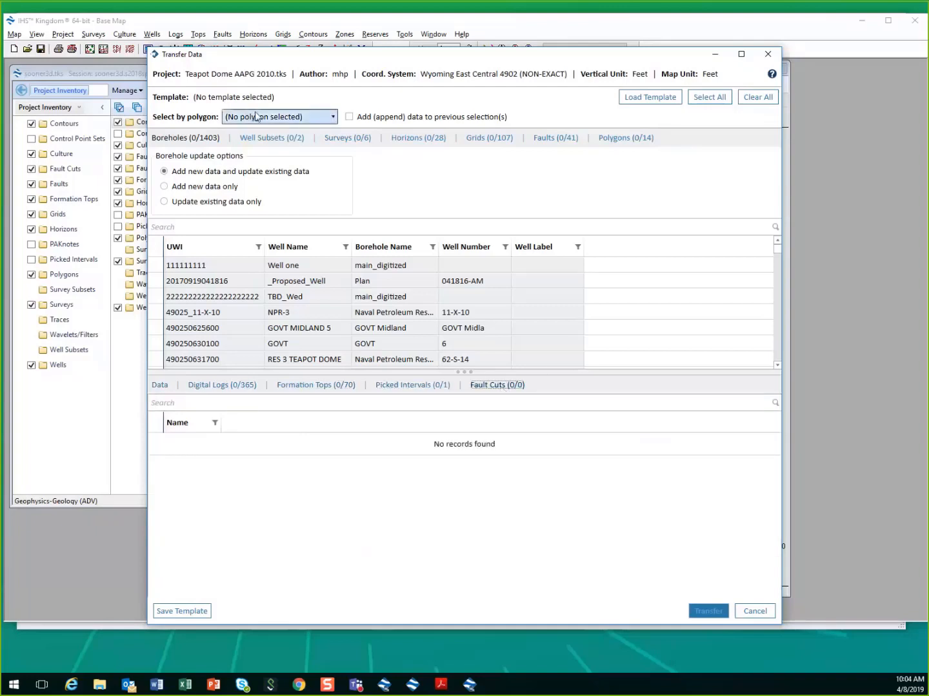
mouse_move(268, 124)
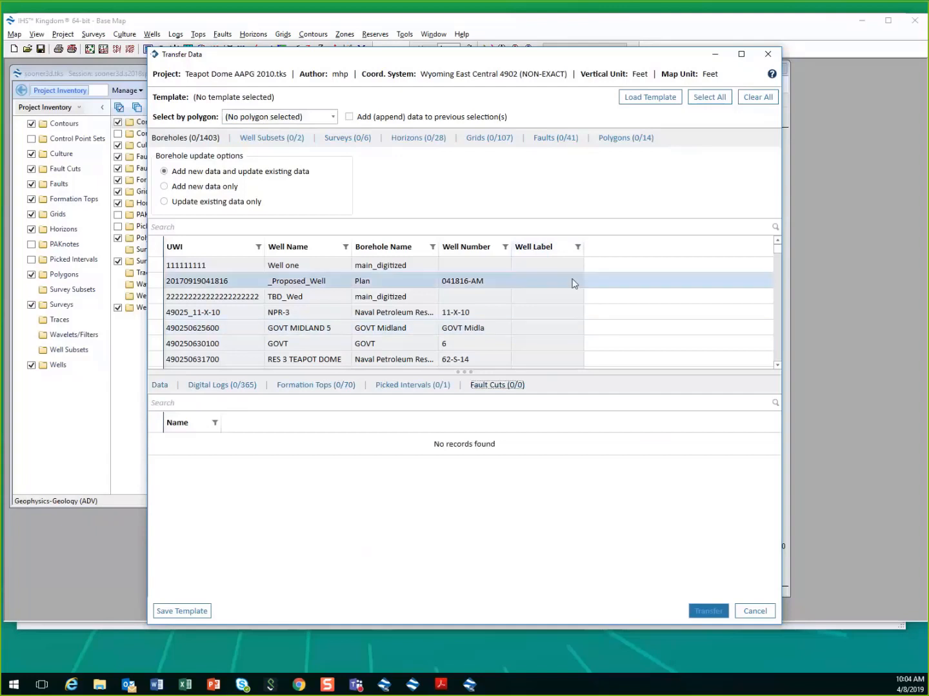
mouse_move(691, 242)
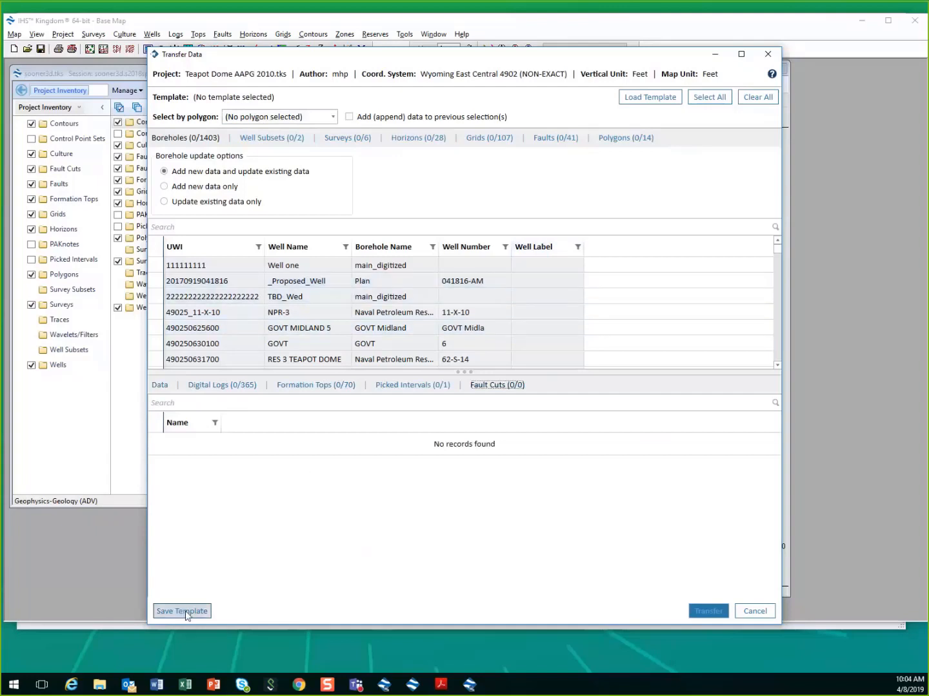
mouse_move(317, 488)
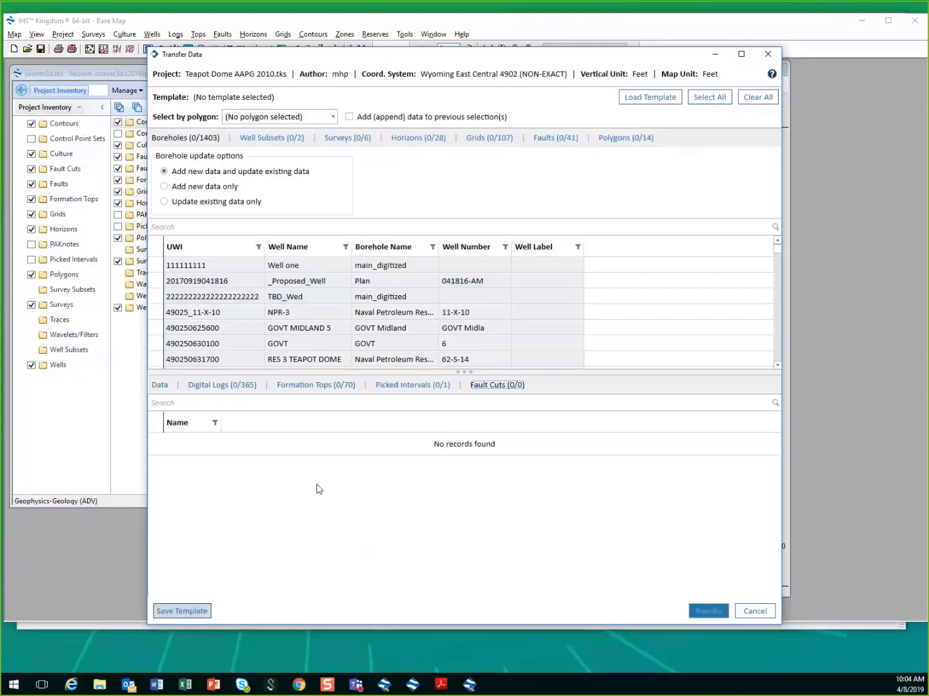
mouse_move(472, 449)
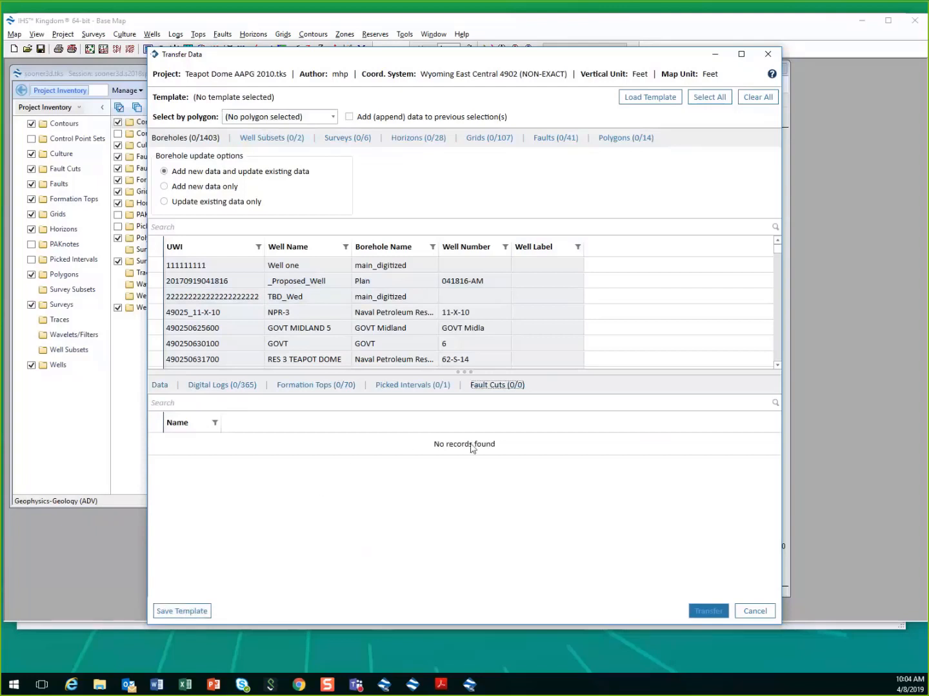
mouse_move(428, 312)
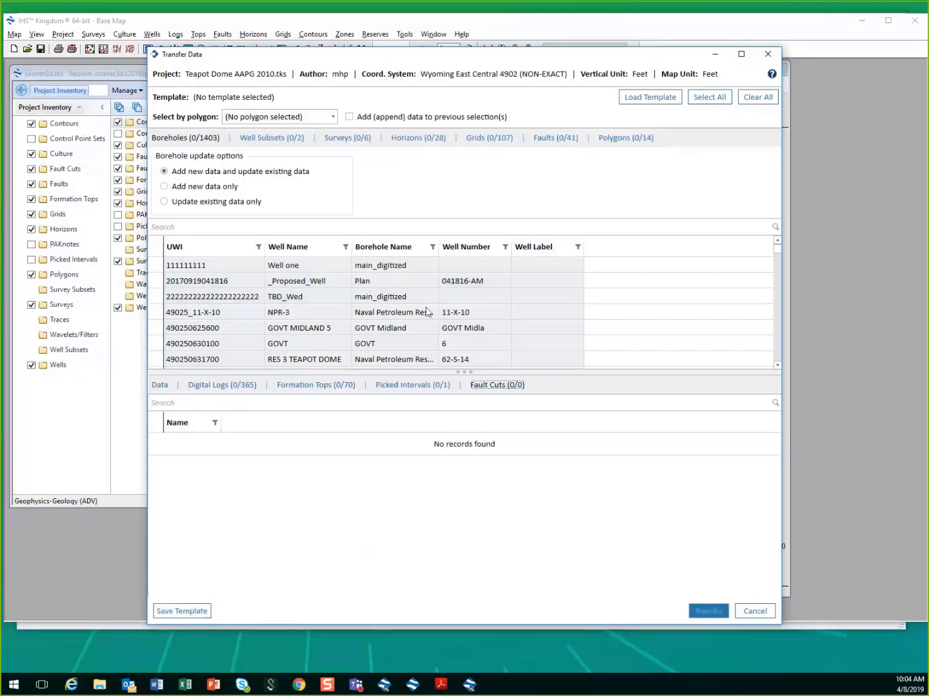
mouse_move(182, 610)
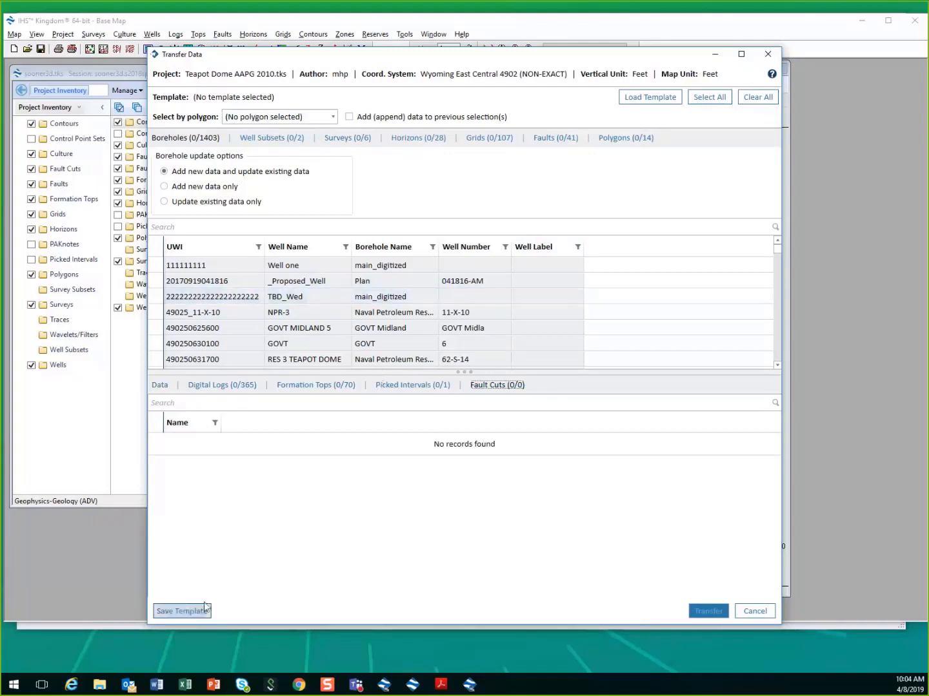
mouse_move(454, 165)
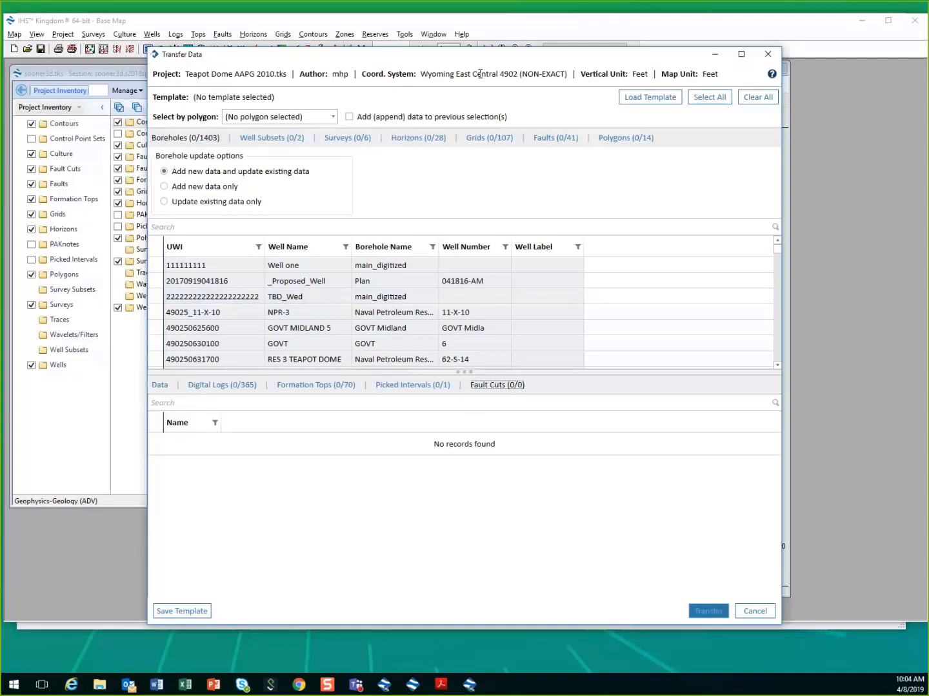
mouse_move(527, 202)
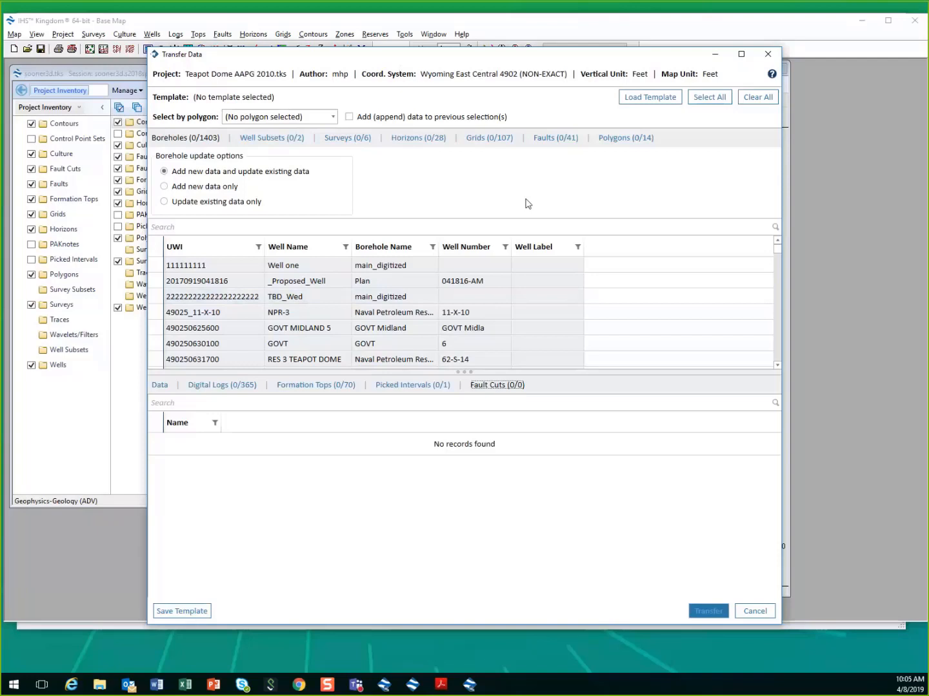
mouse_move(478, 492)
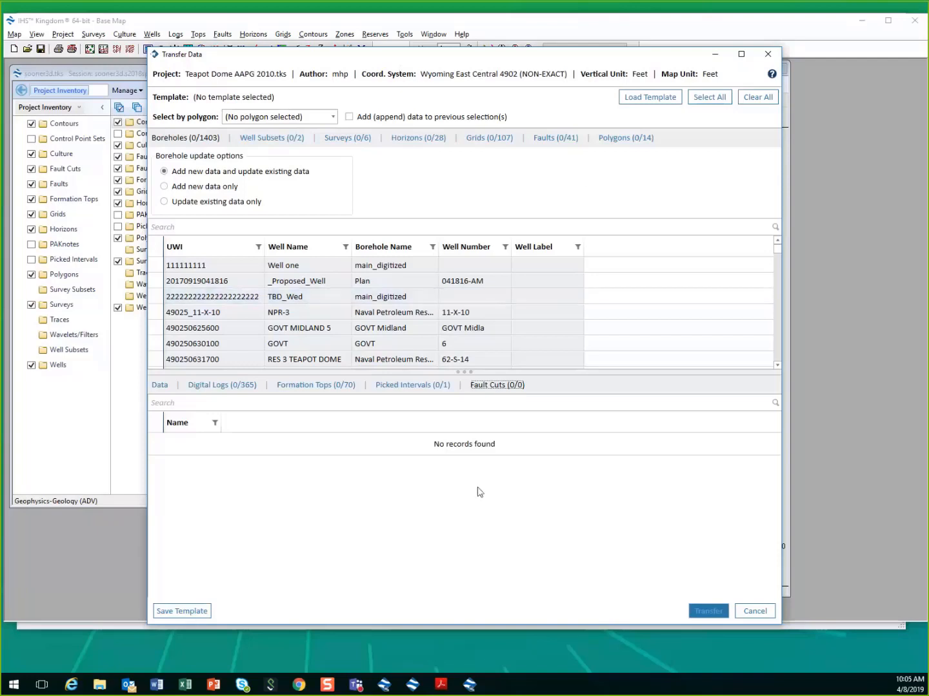
mouse_move(669, 455)
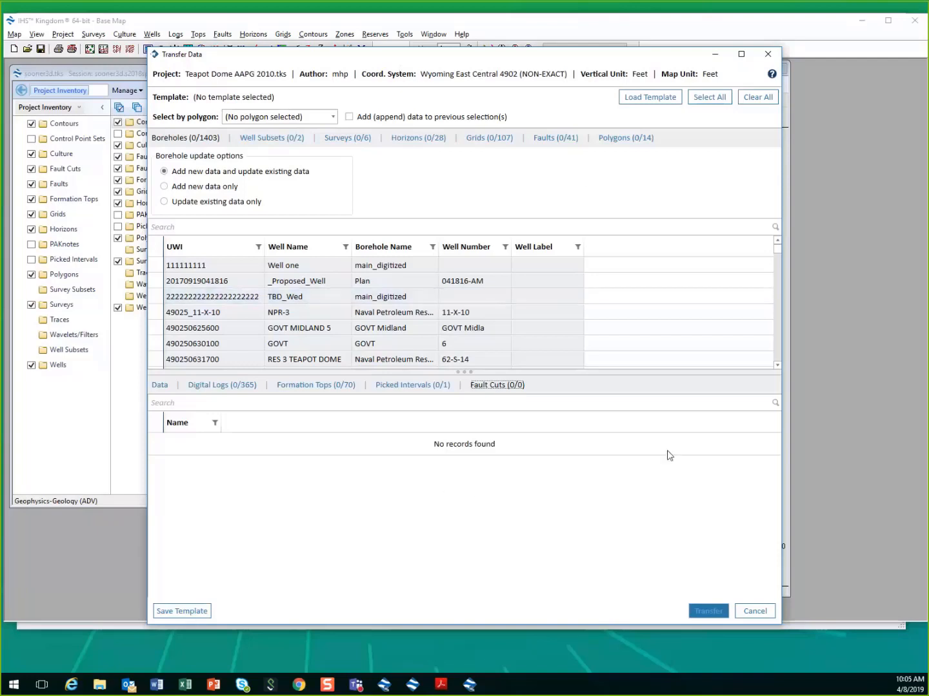